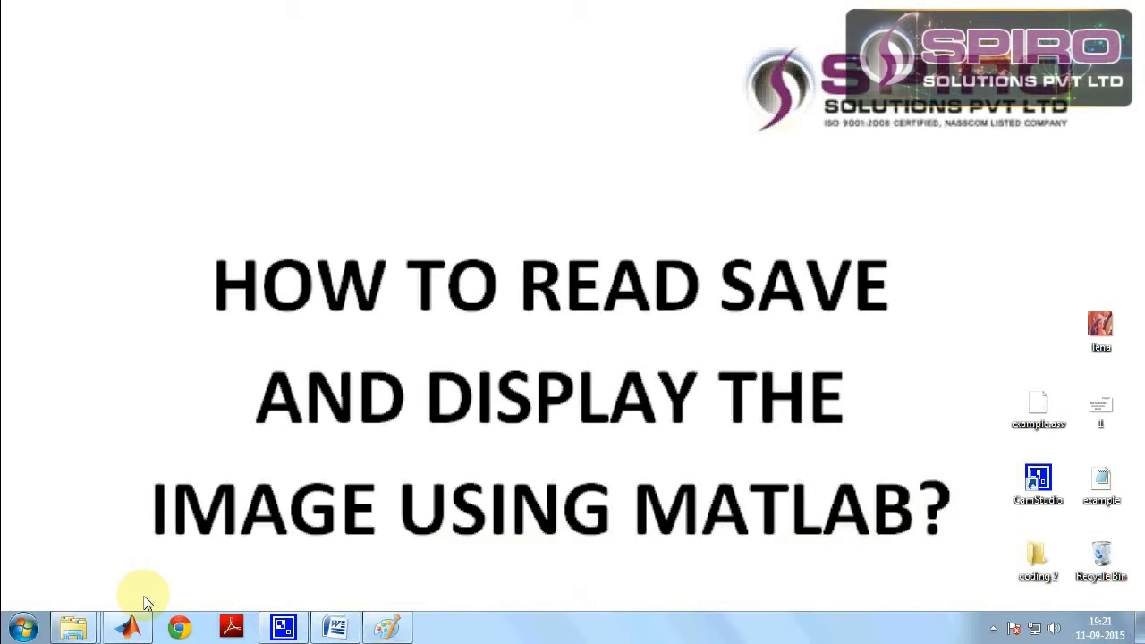
pyautogui.moveTo(129, 626)
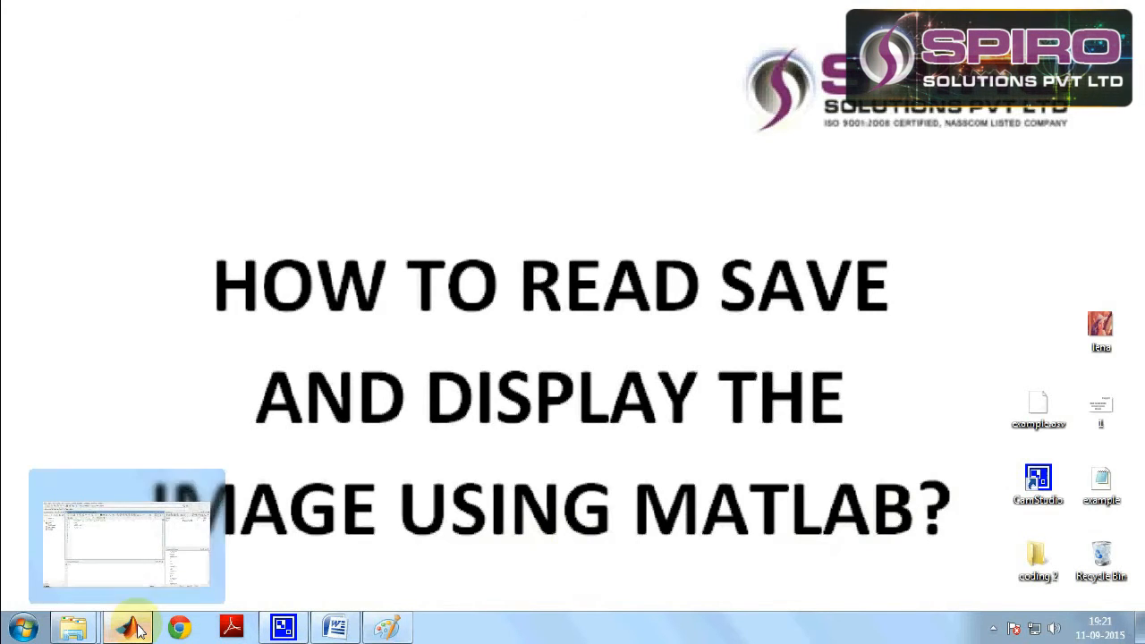
# - Restore the MATLAB window showing the example.m editor from the taskbar
pyautogui.click(130, 626)
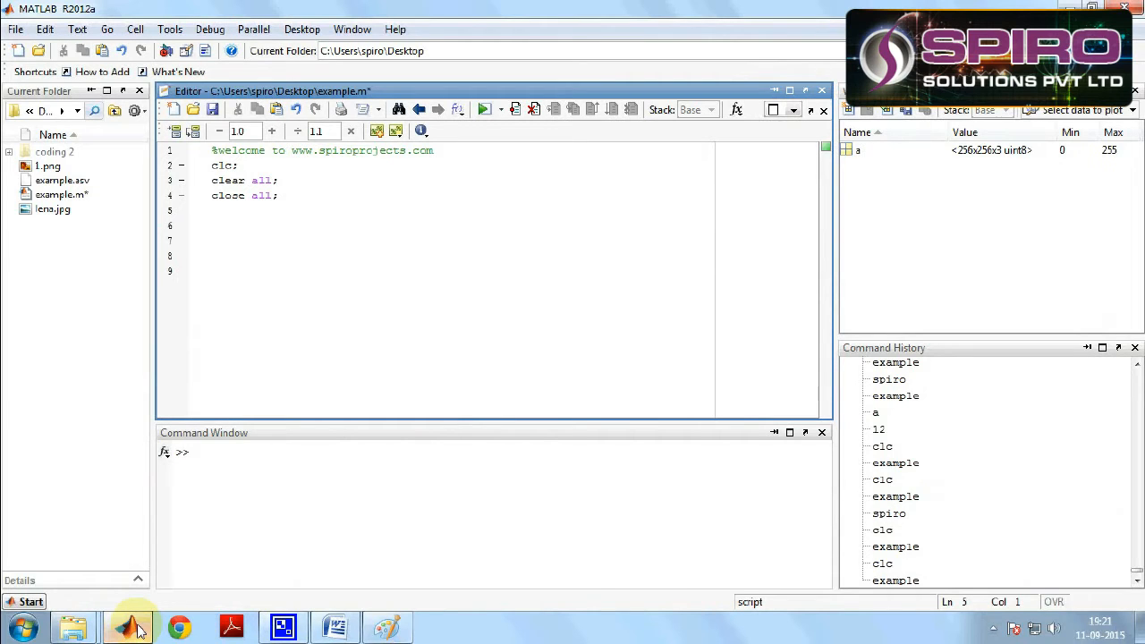
pyautogui.moveTo(231, 224)
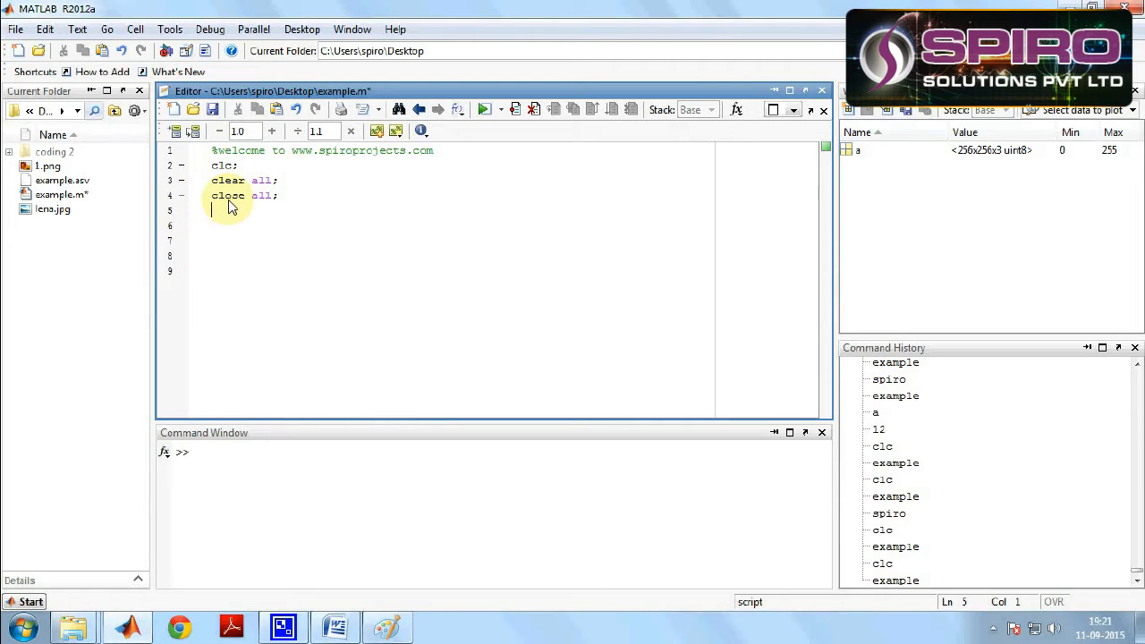
pyautogui.moveTo(240, 598)
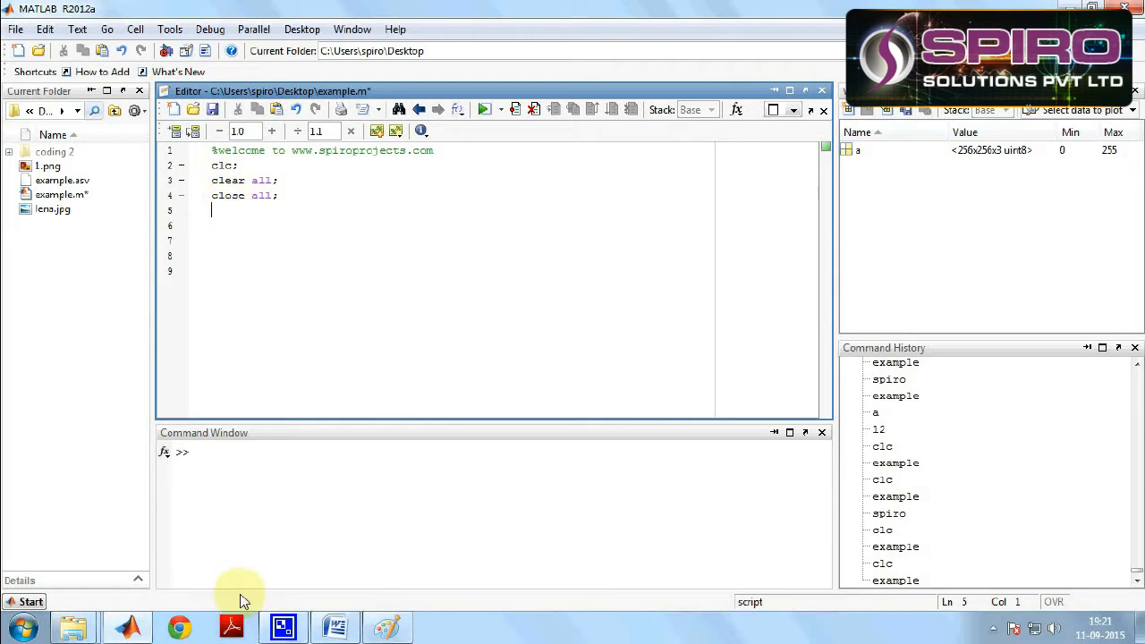
pyautogui.moveTo(857, 219)
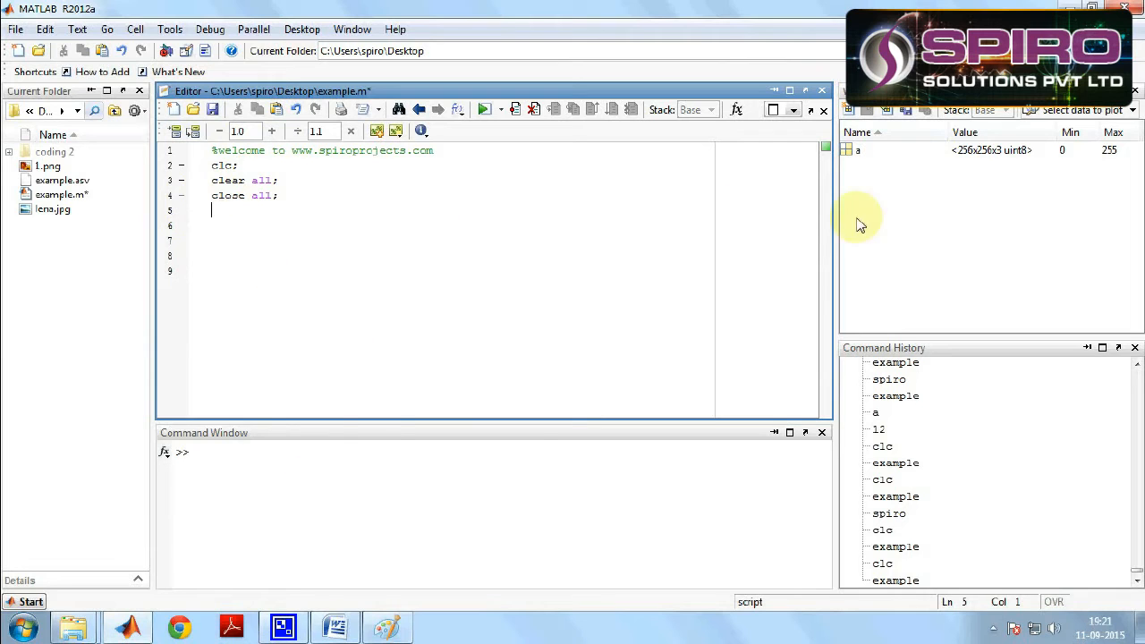
pyautogui.moveTo(269, 196)
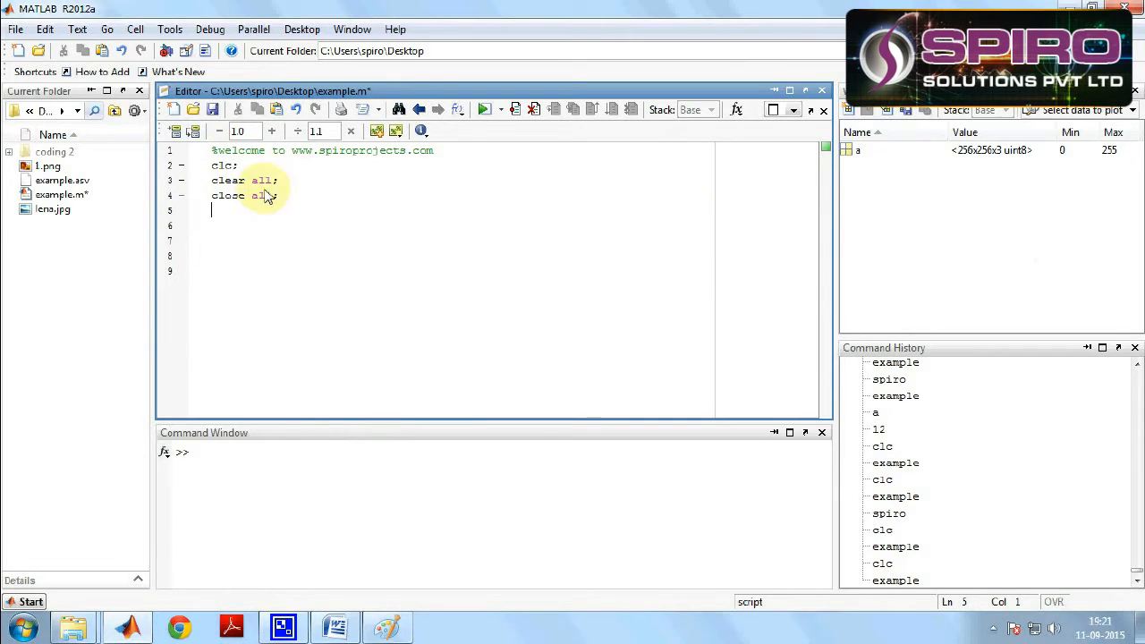
pyautogui.moveTo(537, 609)
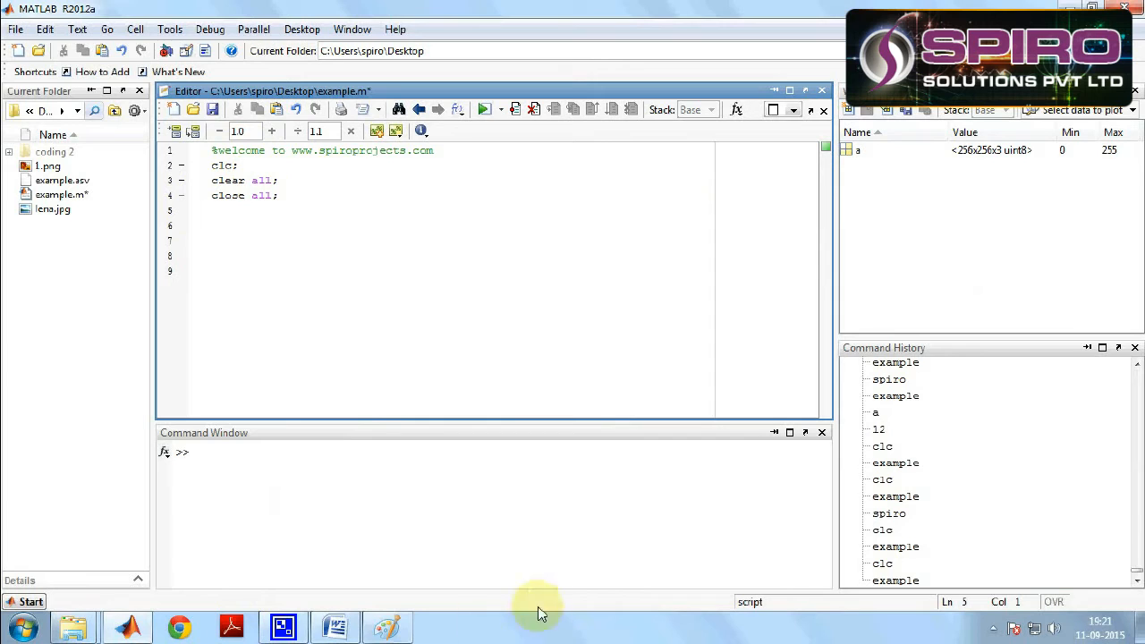
pyautogui.moveTo(232, 222)
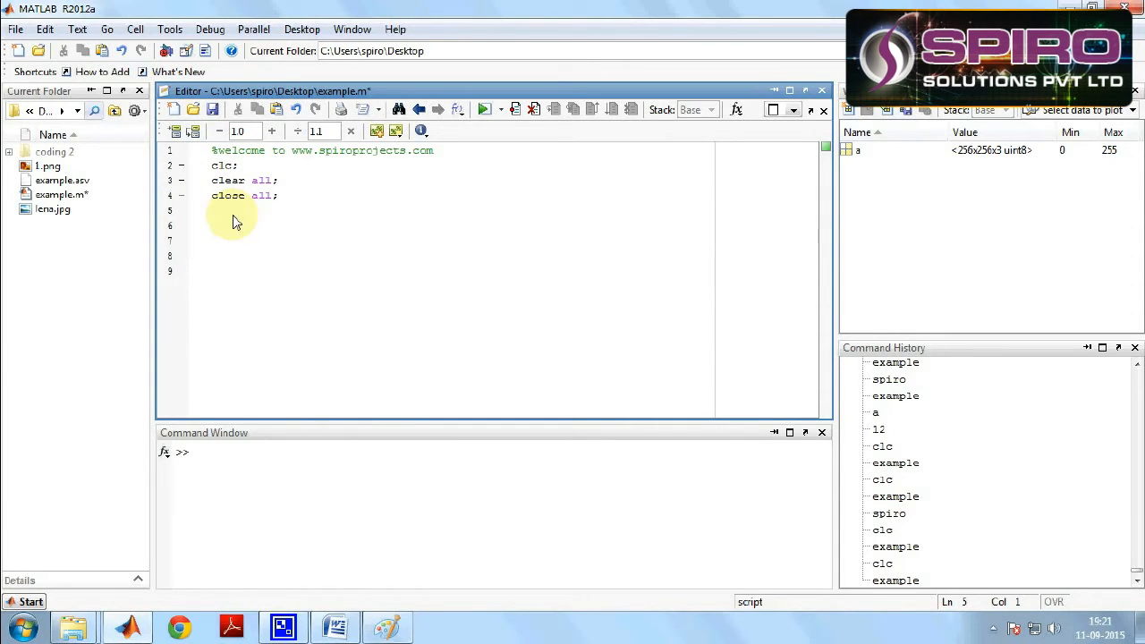
# - Add the imread lena.jpg, imwrite spiro.jpg, figure and imshow lines to example.m and save
pyautogui.write("a=imread('lena.jpg');% read the image")
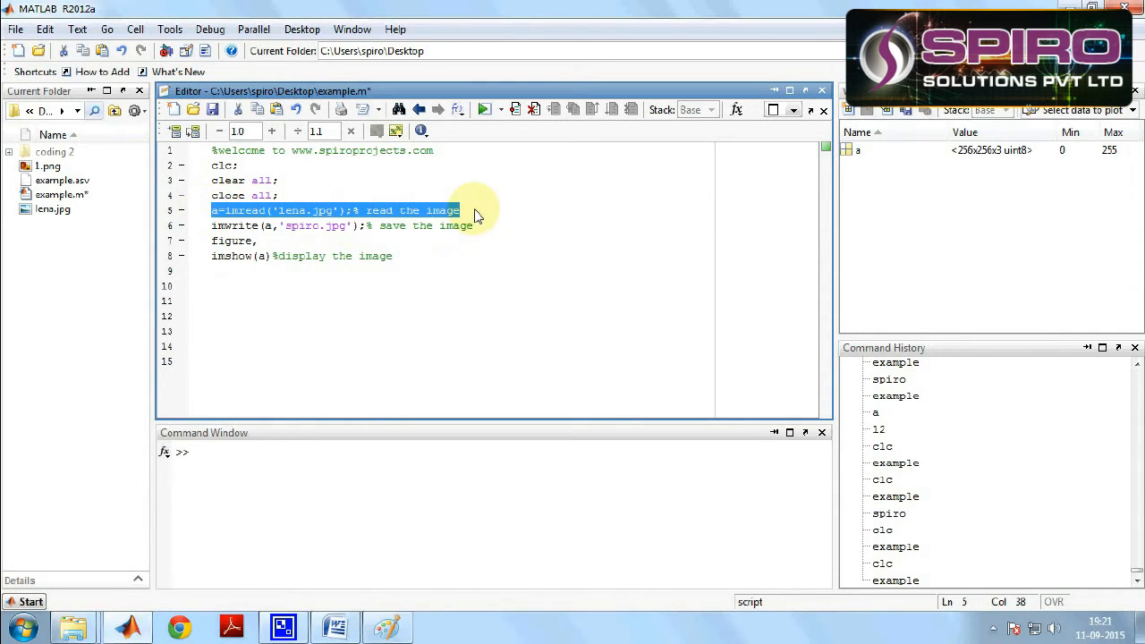
pyautogui.moveTo(490, 230)
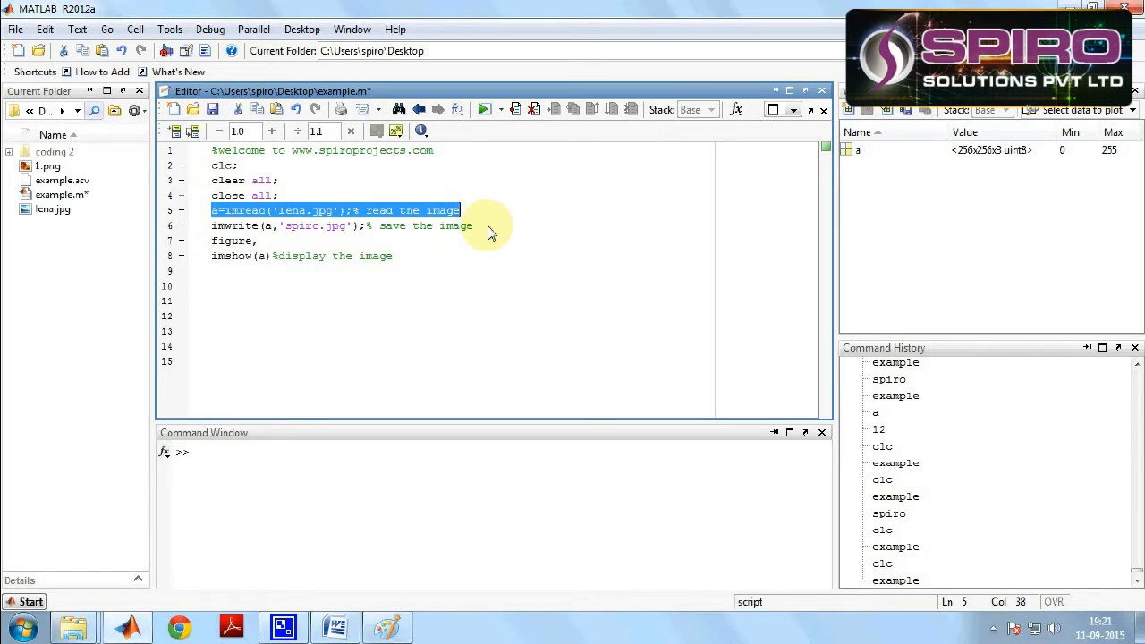
pyautogui.moveTo(212, 231)
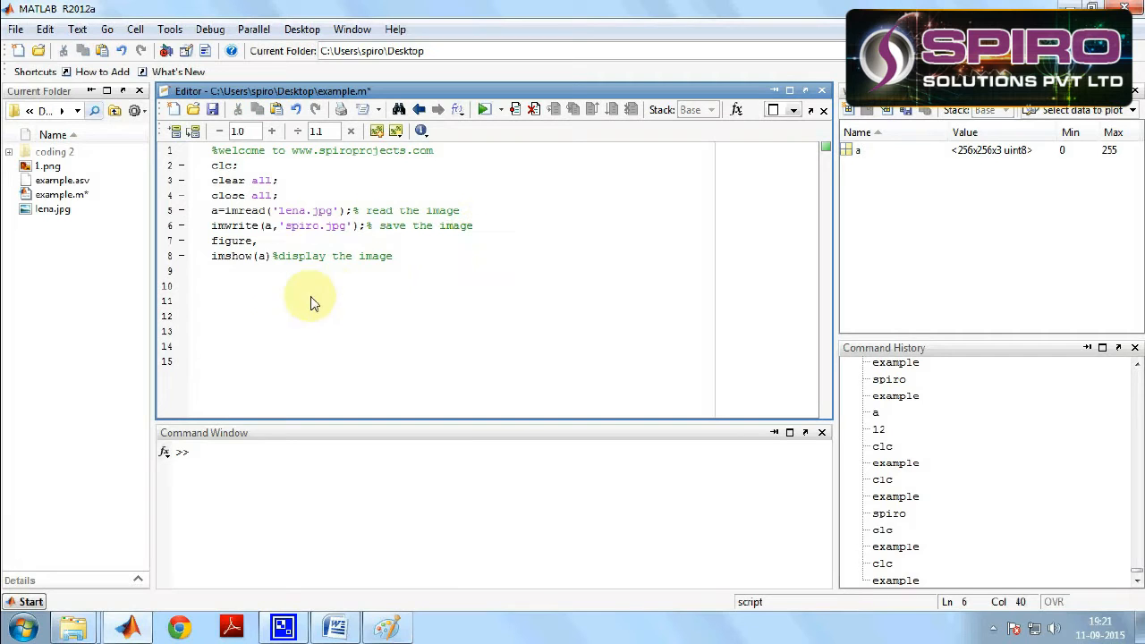
pyautogui.moveTo(210, 268)
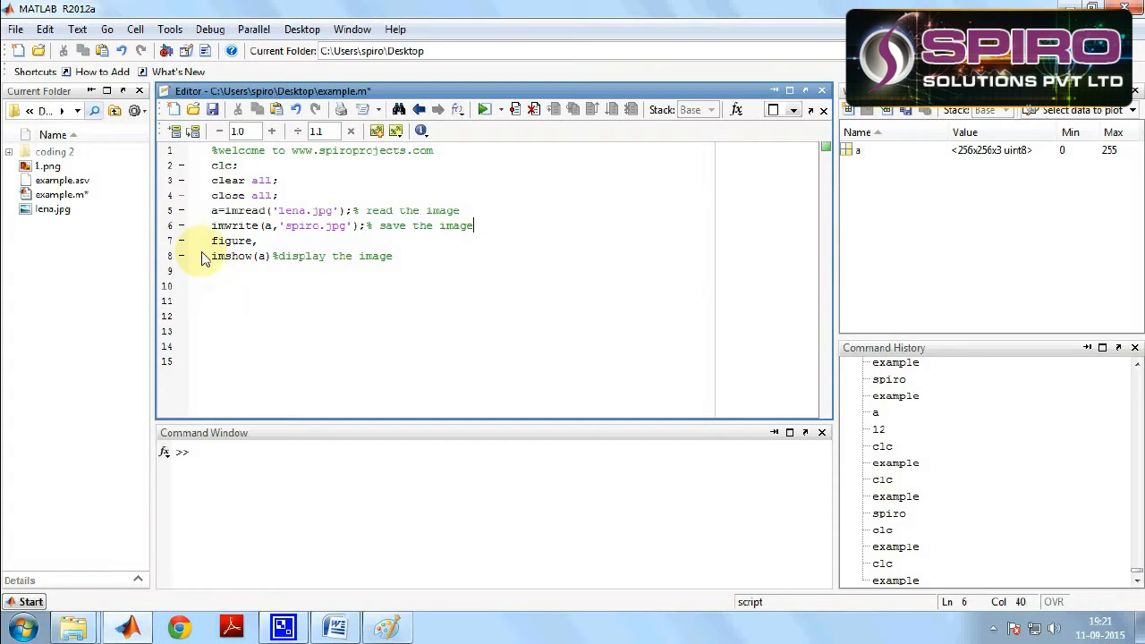
pyautogui.doubleClick(222, 256)
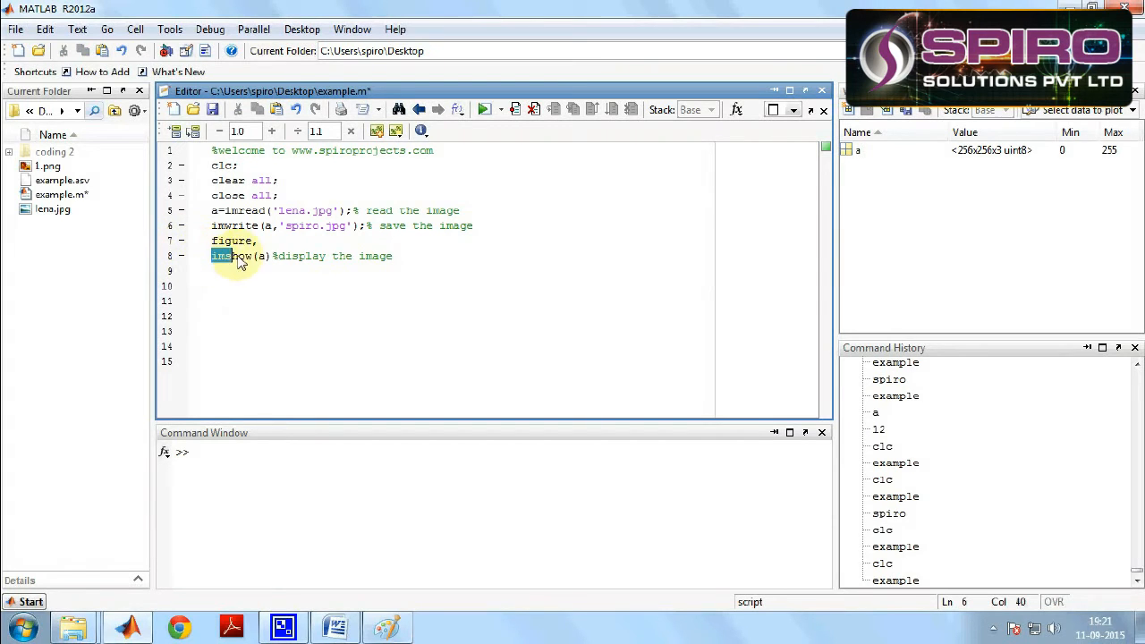
pyautogui.moveTo(232, 256); pyautogui.dragTo(407, 256)
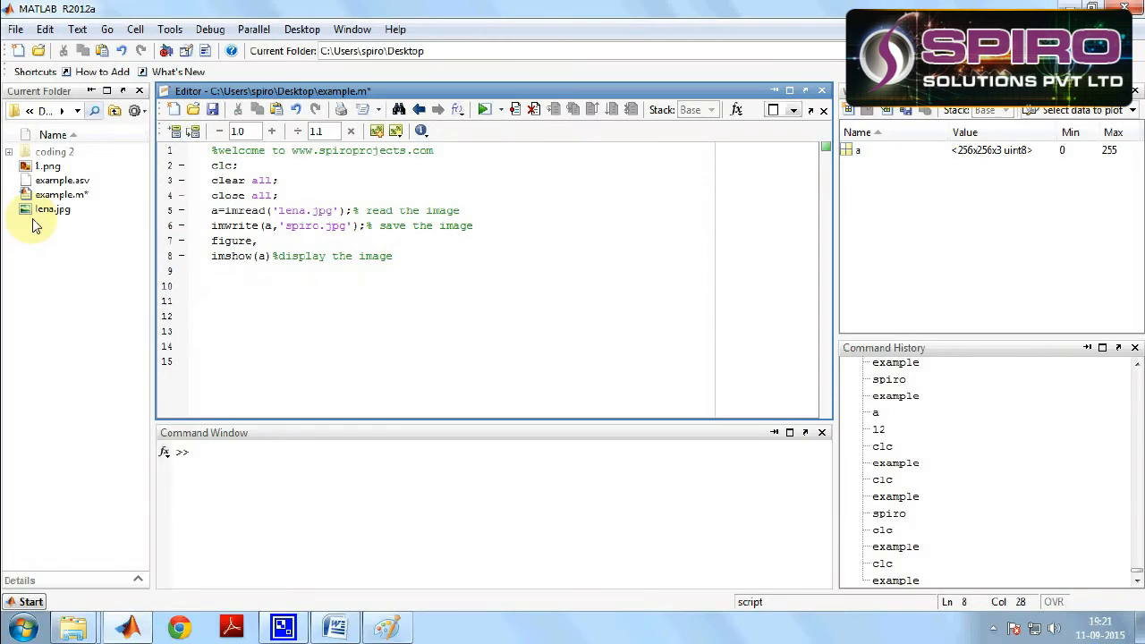
pyautogui.moveTo(109, 222)
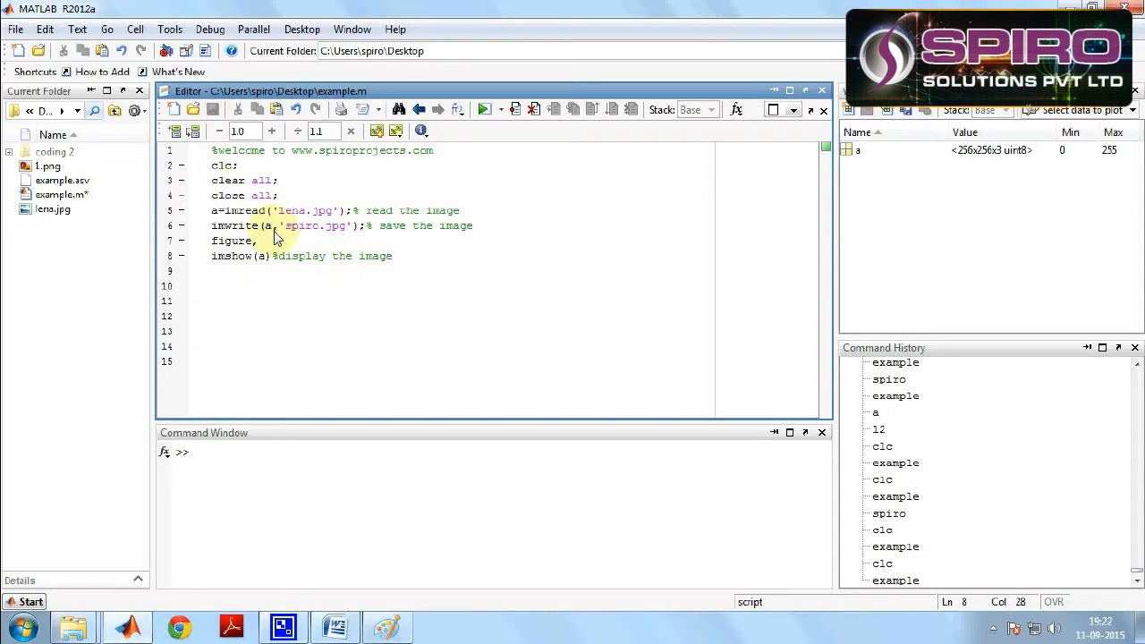
# - Run example.m to display lena in Figure 1 and write spiro.jpg
pyautogui.click(482, 109)
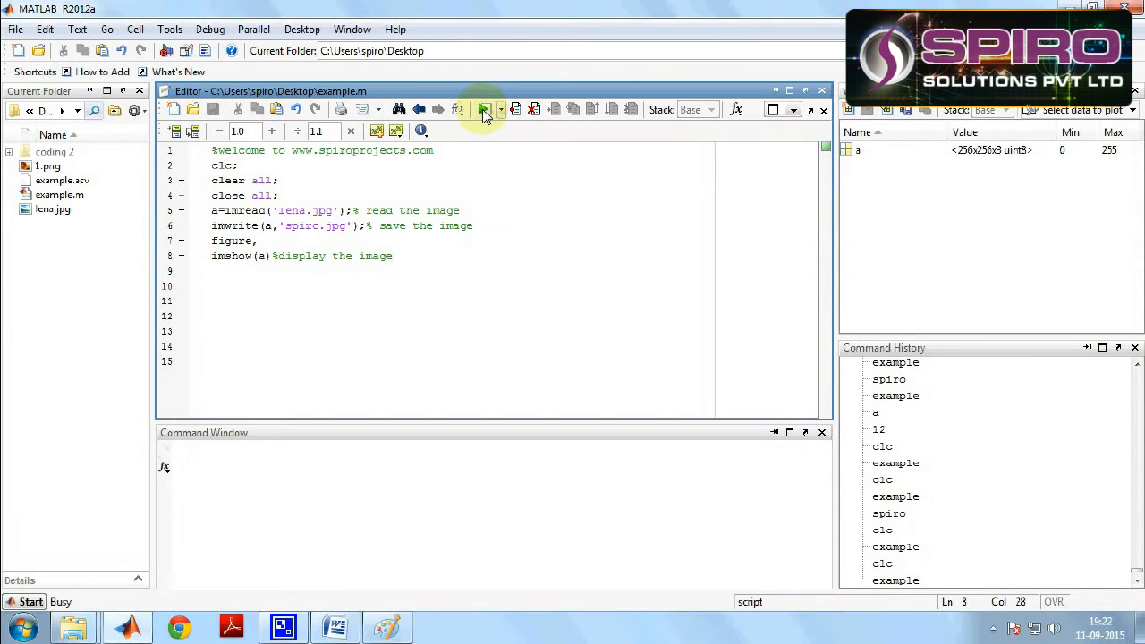
pyautogui.click(483, 109)
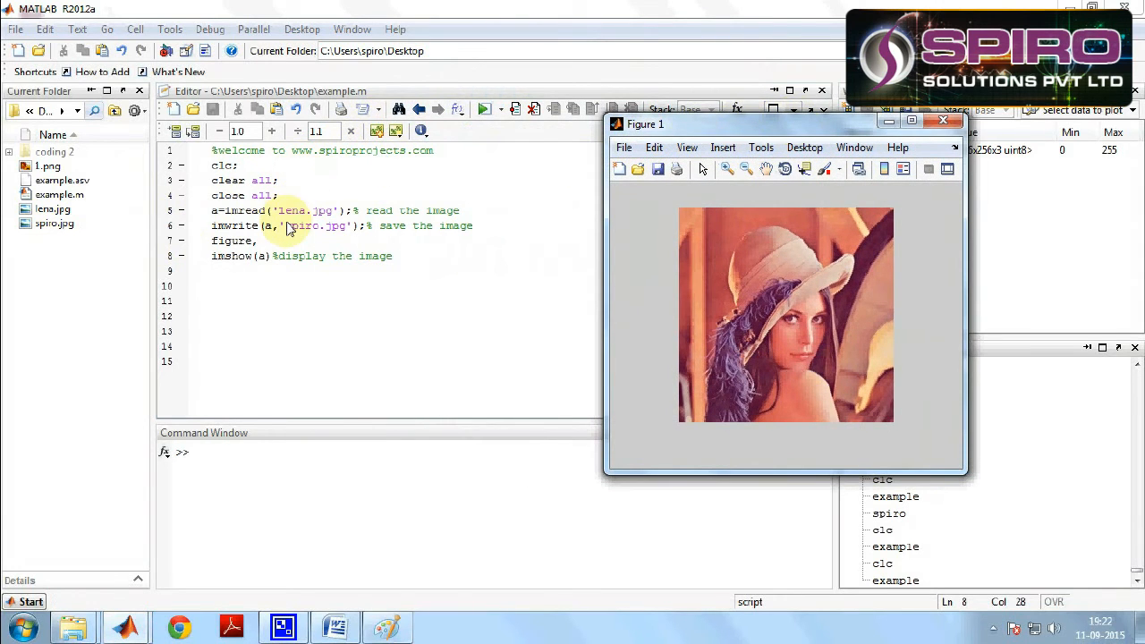
pyautogui.moveTo(548, 235)
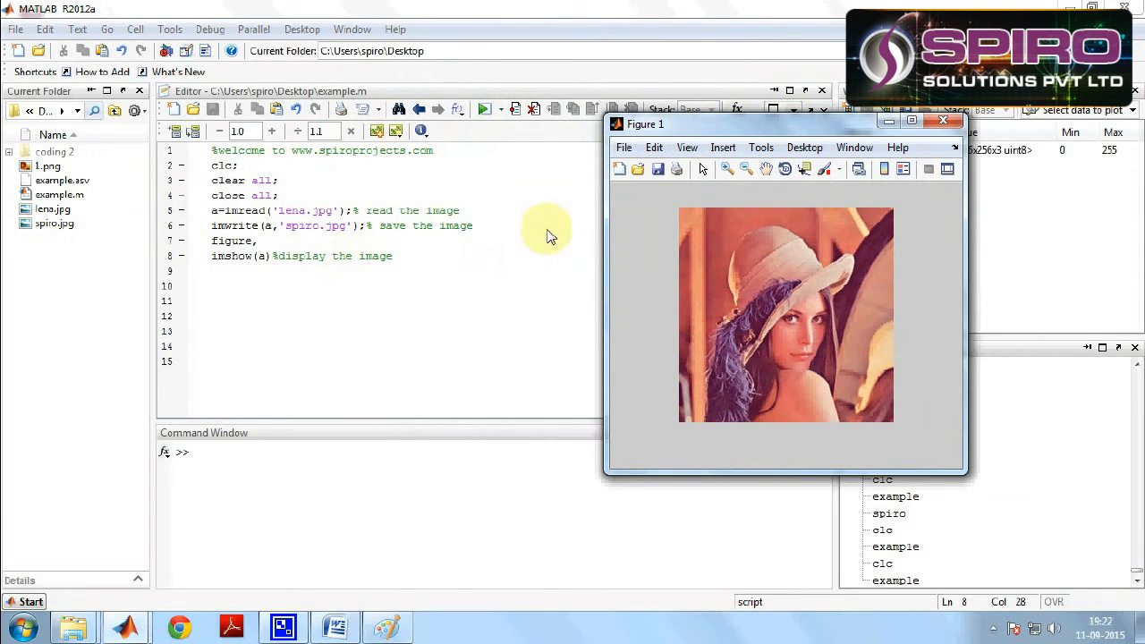
# - Close the Figure 1 window showing the Lena image
pyautogui.click(955, 120)
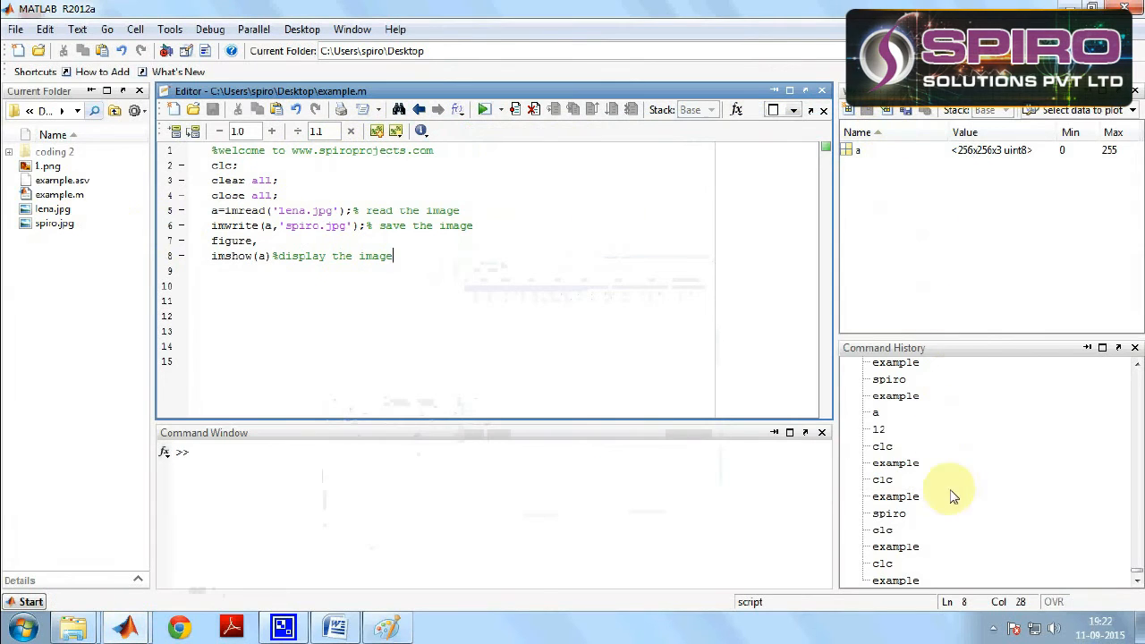
pyautogui.moveTo(992, 629)
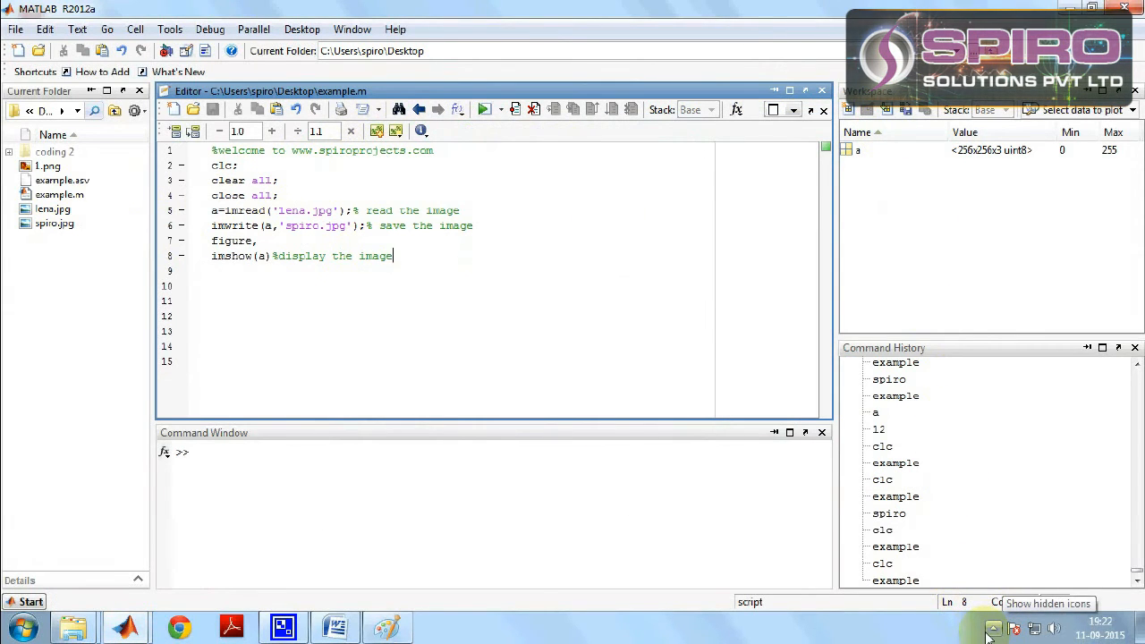
pyautogui.rightClick(991, 628)
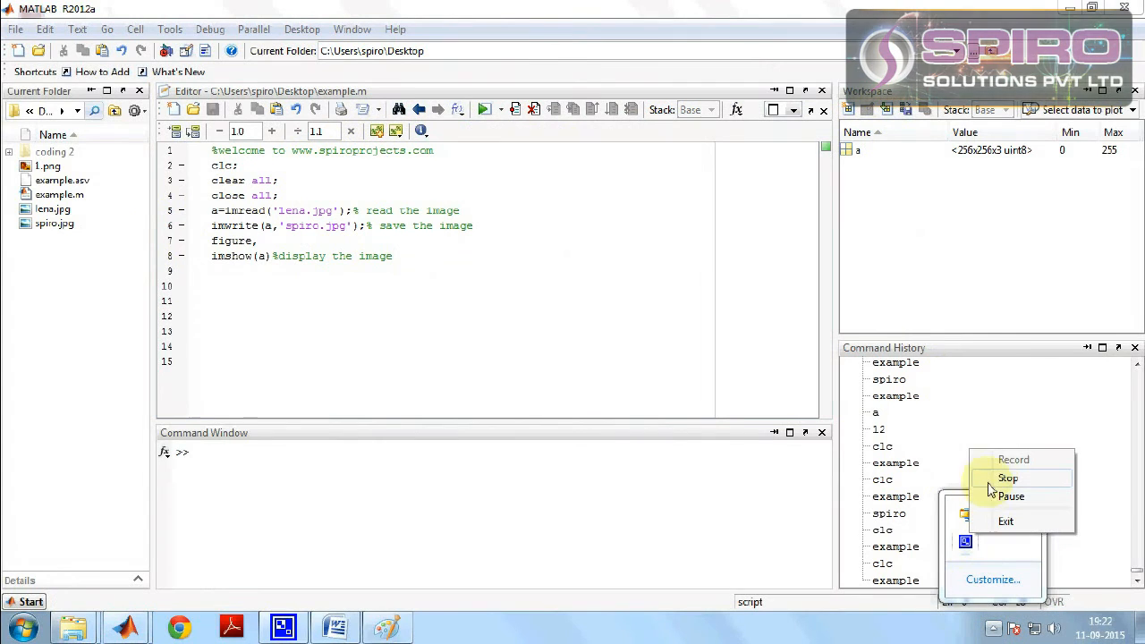